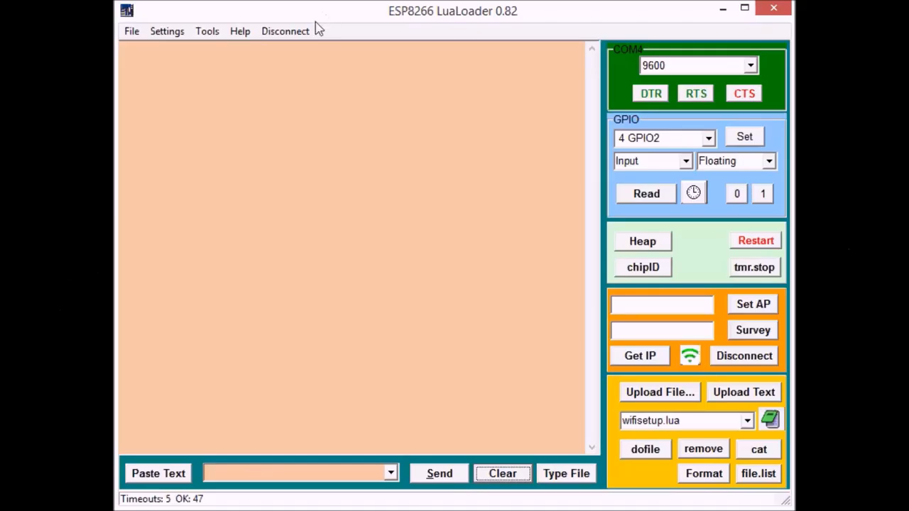
{"action": "mouse_move", "coordinate": [653, 404]}
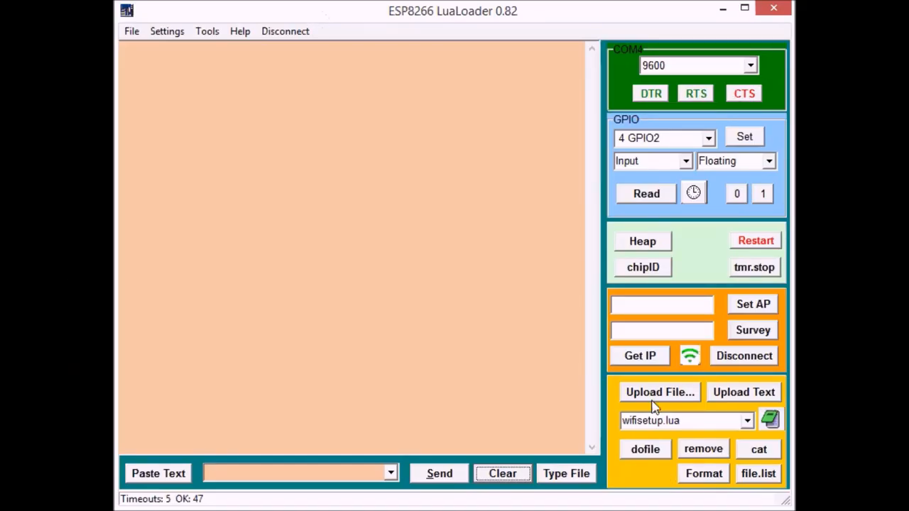
Step: Upload wifisetup.lua to the ESP8266 and confirm 97 bytes were transferred
{"action": "left_click", "coordinate": [659, 392]}
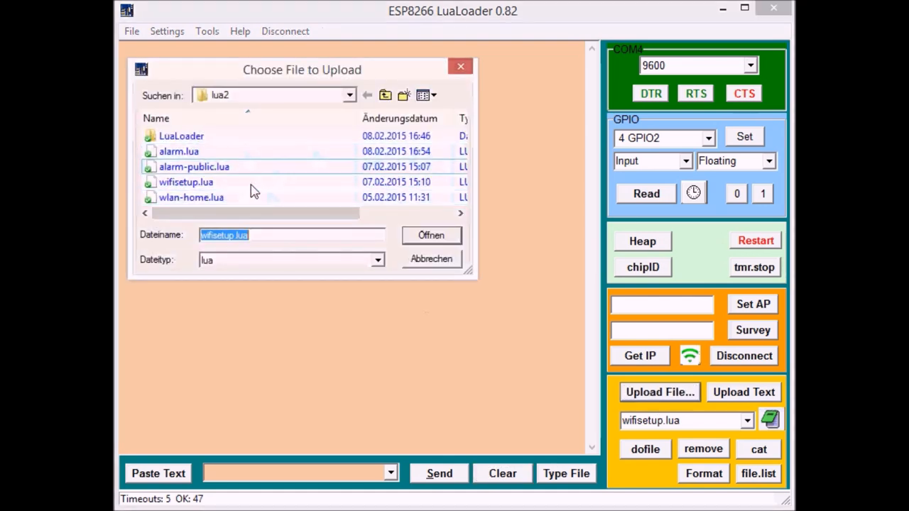
{"action": "left_click", "coordinate": [431, 235]}
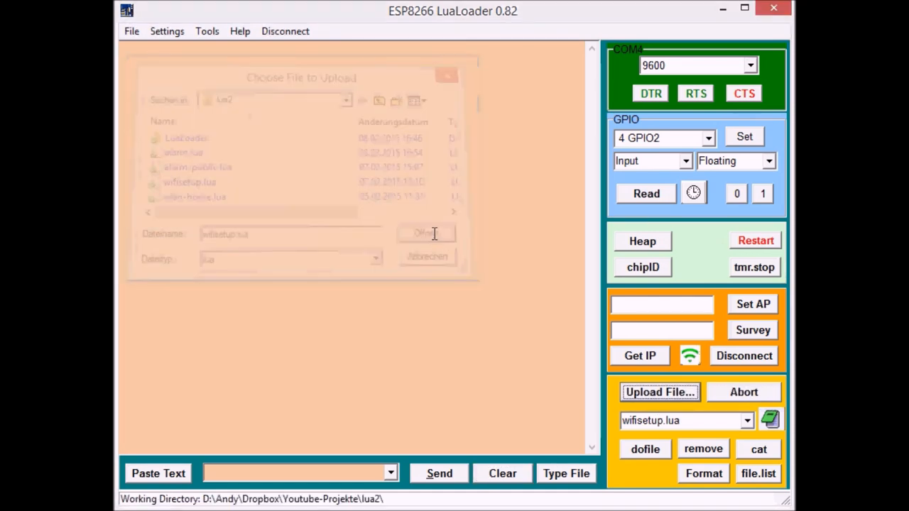
{"action": "left_click", "coordinate": [425, 233]}
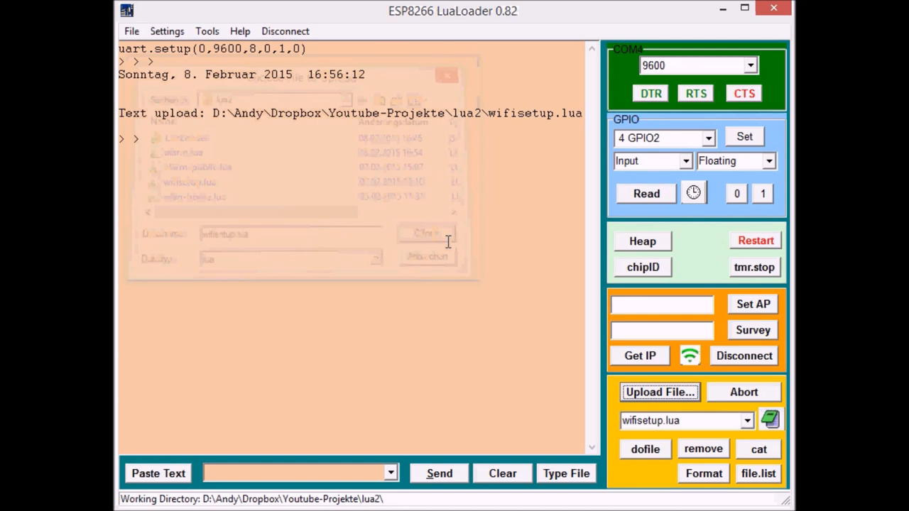
{"action": "left_click", "coordinate": [425, 233]}
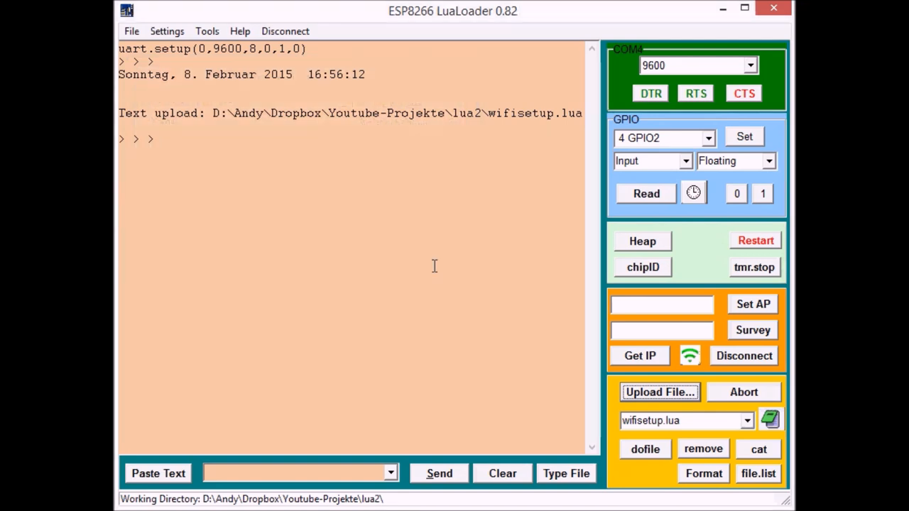
{"action": "left_click", "coordinate": [644, 448]}
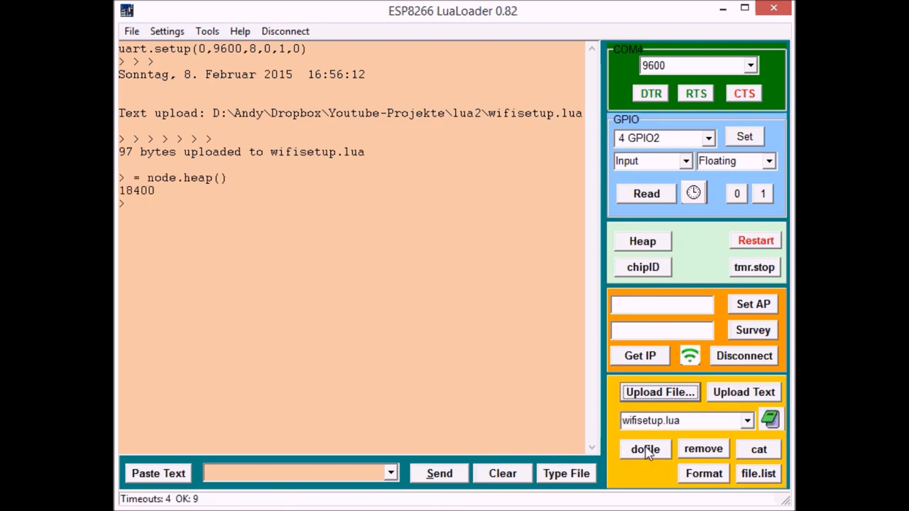
{"action": "left_click", "coordinate": [644, 448]}
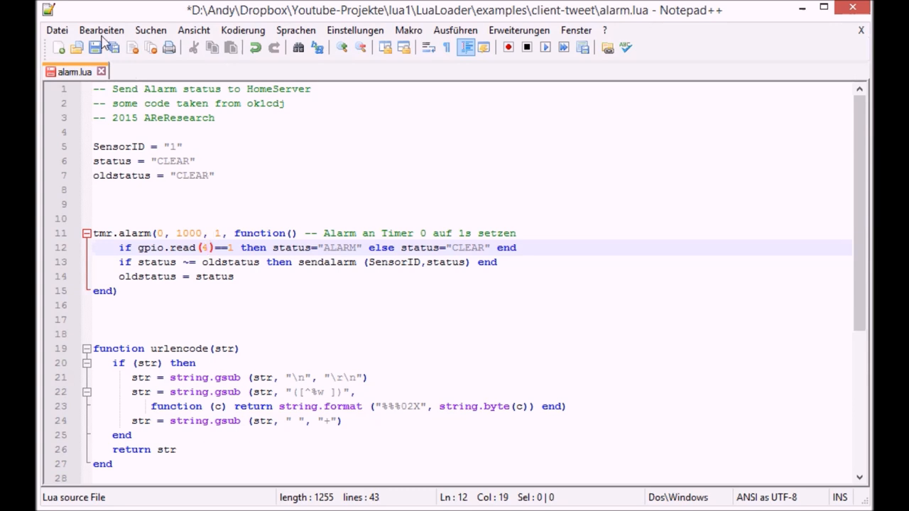
Step: Add gpio.mode(4,gpio.INPUT,gpio.FLOAT) on line 9 of alarm.lua and save
{"action": "left_click", "coordinate": [95, 47]}
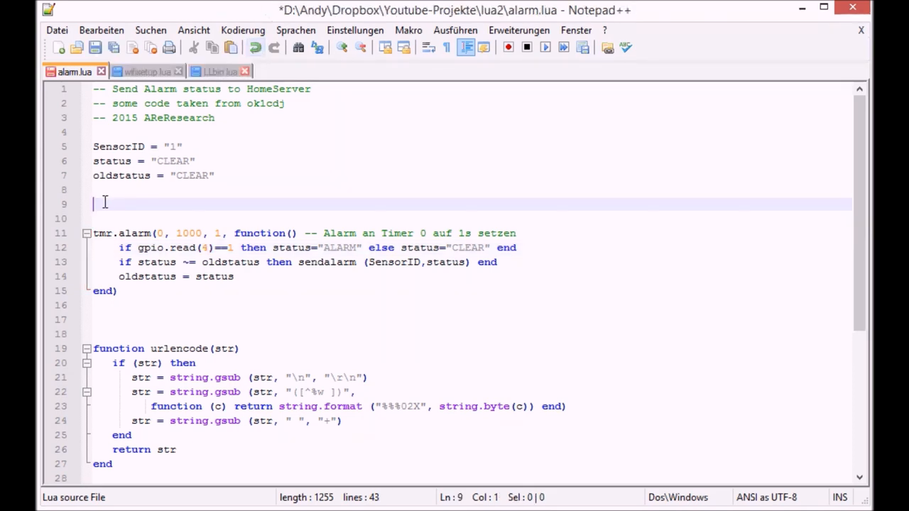
{"action": "type", "text": "gpio.mode (4,gpio.INPUT,gpio.FLOAT)"}
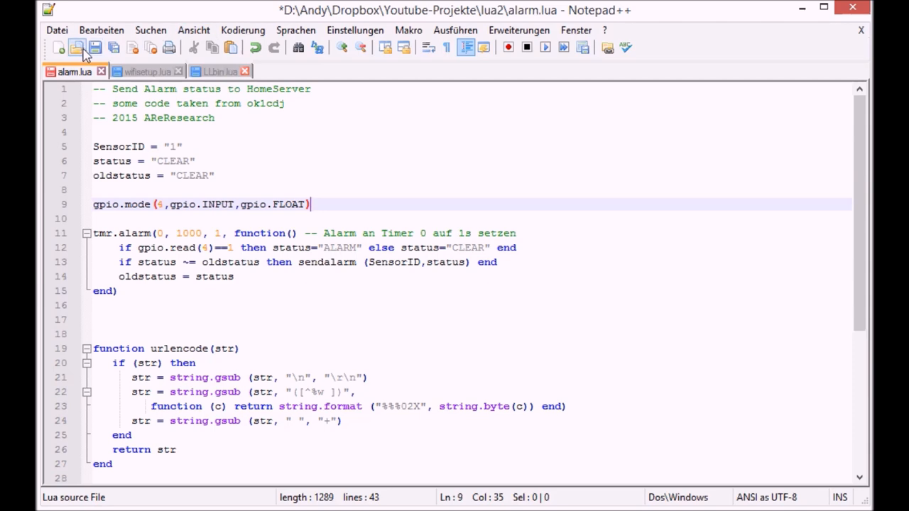
{"action": "left_click", "coordinate": [76, 47]}
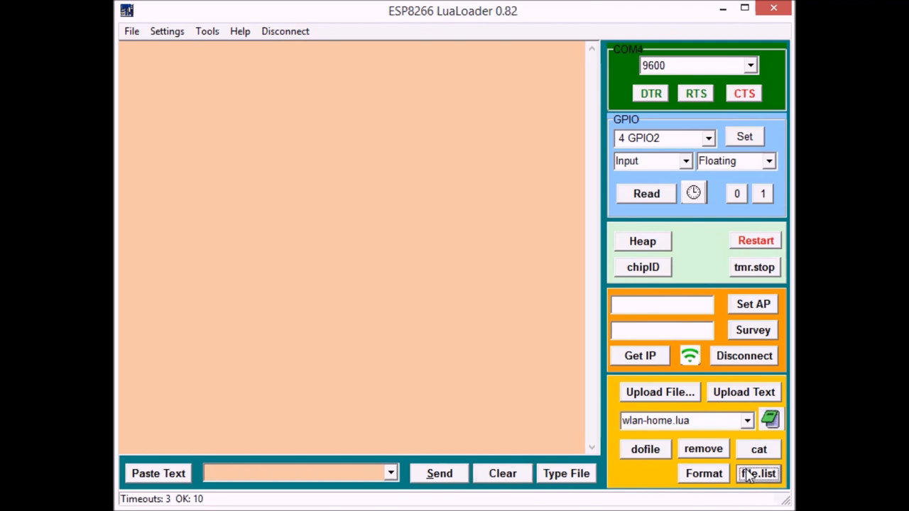
Step: List the ESP8266's stored files, then upload the updated alarm.lua (1248 bytes)
{"action": "left_click", "coordinate": [758, 473]}
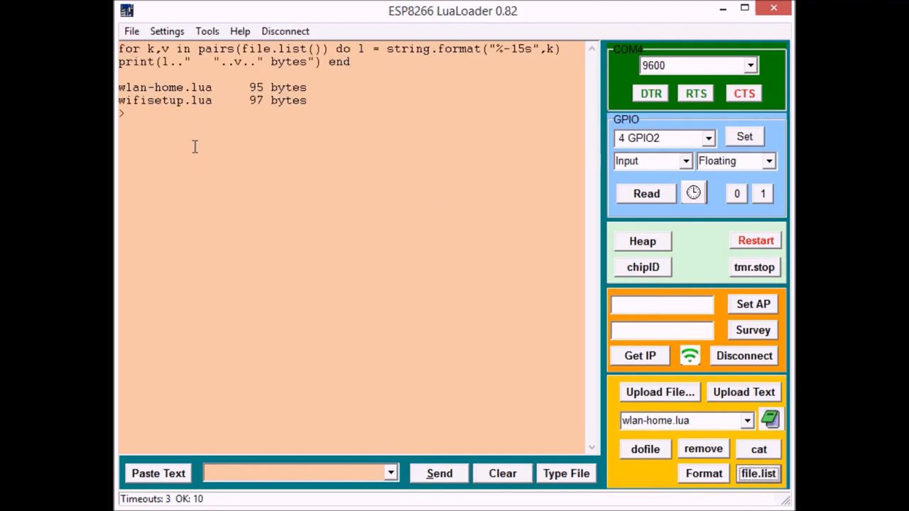
{"action": "mouse_move", "coordinate": [698, 397]}
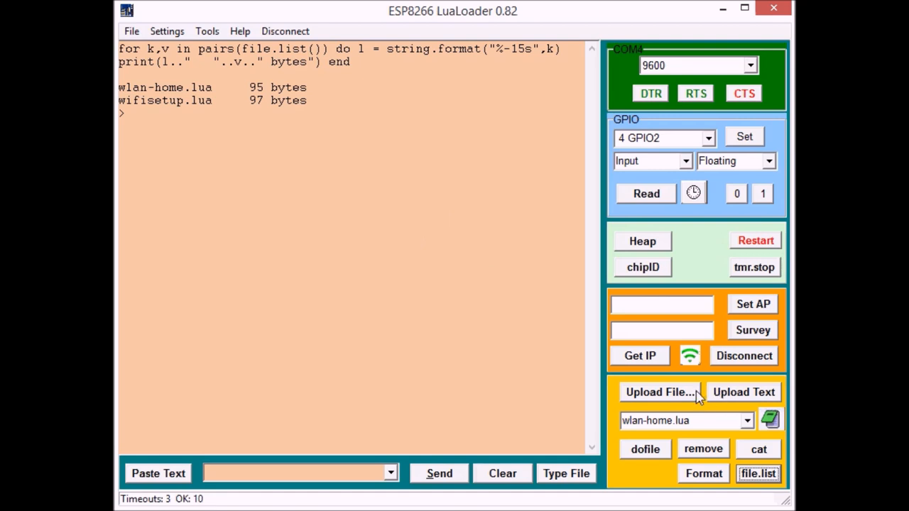
{"action": "left_click", "coordinate": [659, 392]}
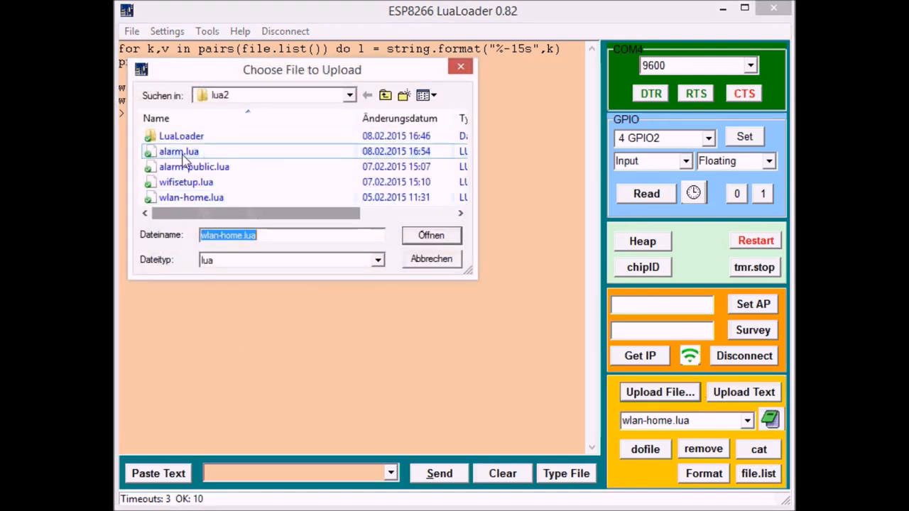
{"action": "left_click", "coordinate": [431, 235]}
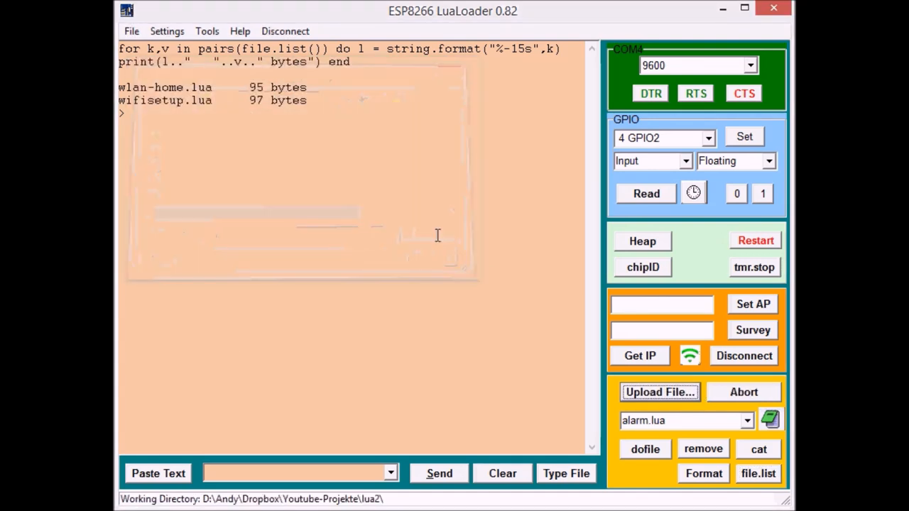
{"action": "left_click", "coordinate": [659, 391]}
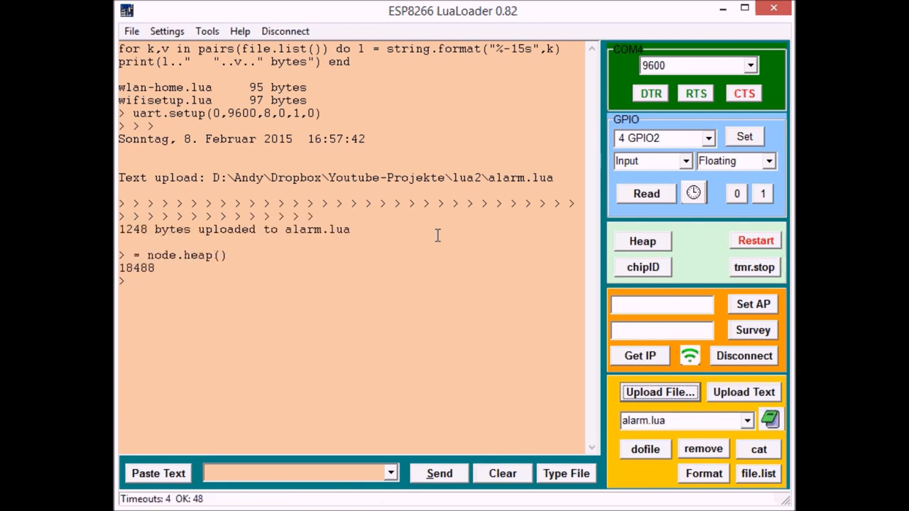
{"action": "mouse_move", "coordinate": [532, 199]}
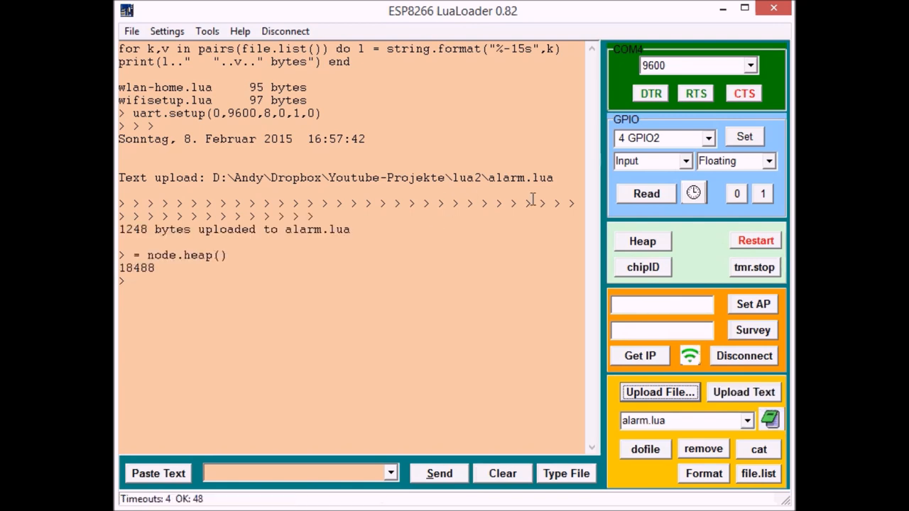
{"action": "mouse_move", "coordinate": [687, 421]}
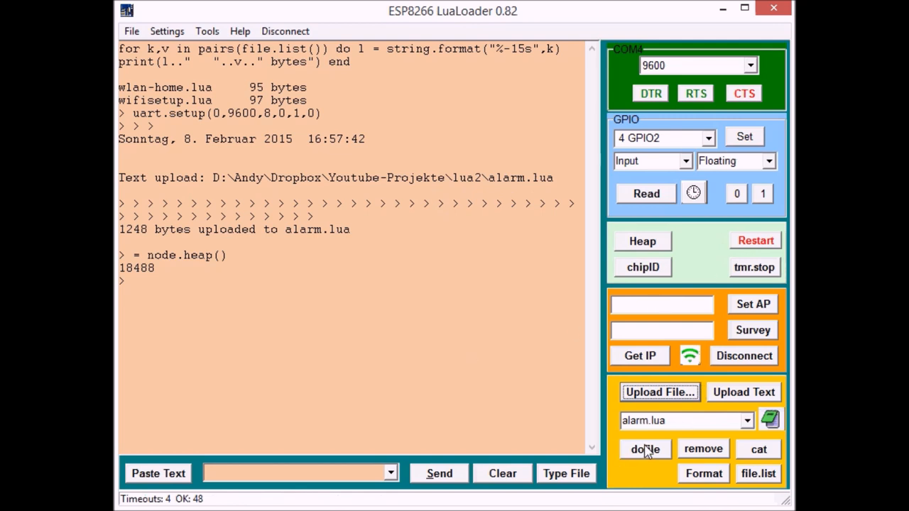
Step: Run alarm.lua via dofile so sensor 1 reports ALARM with an HTTP 200 reply
{"action": "left_click", "coordinate": [644, 449]}
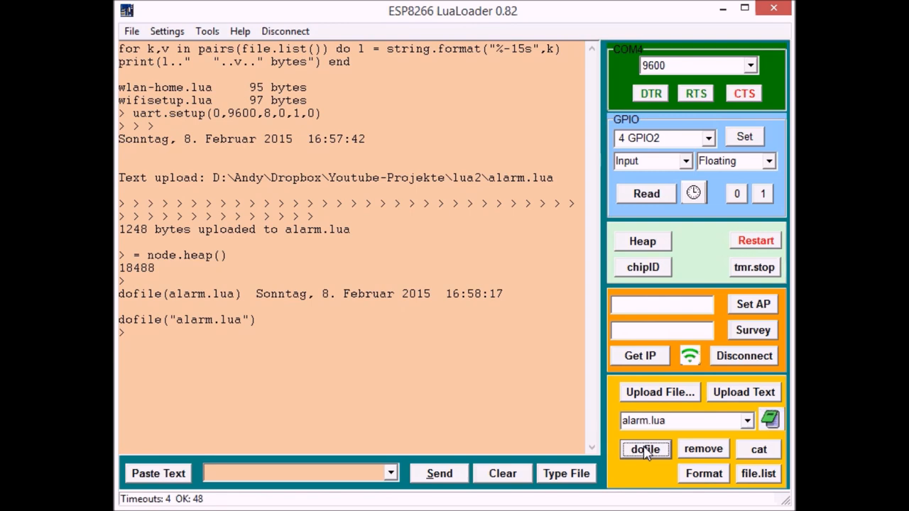
{"action": "left_click", "coordinate": [644, 448]}
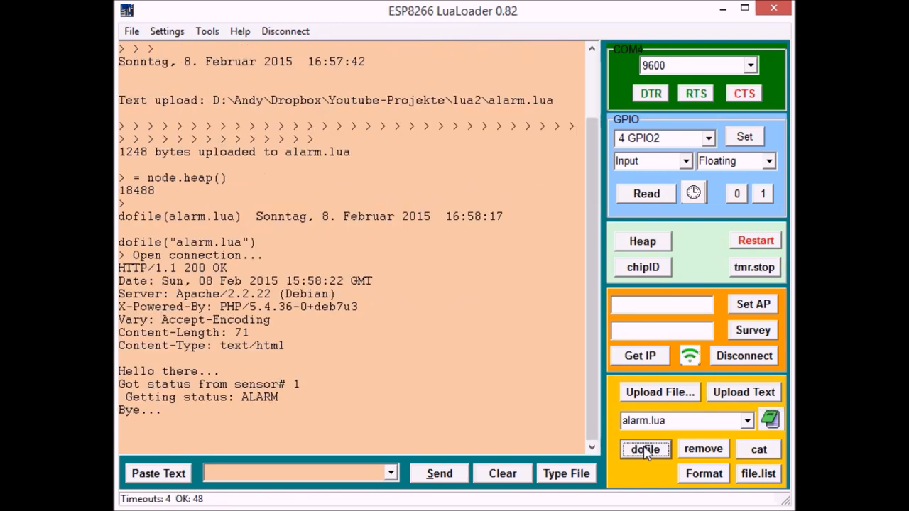
{"action": "left_click", "coordinate": [645, 449]}
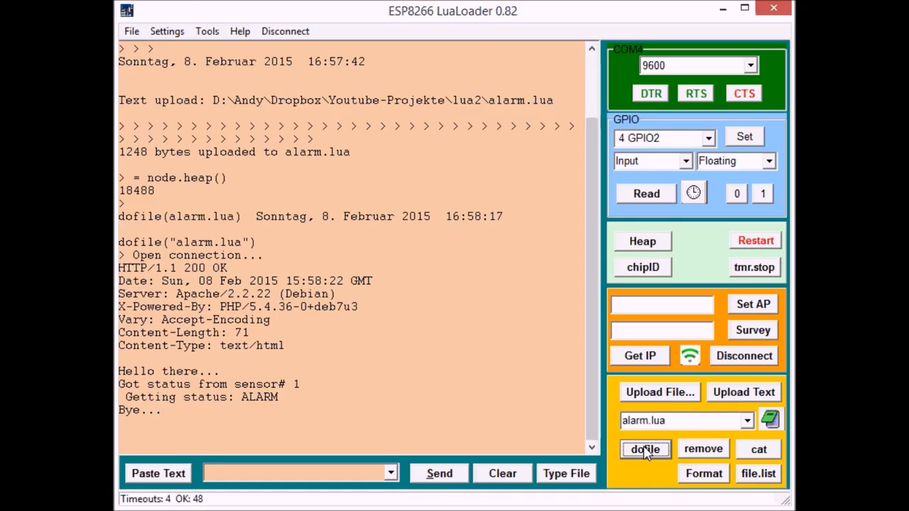
{"action": "left_click", "coordinate": [645, 448]}
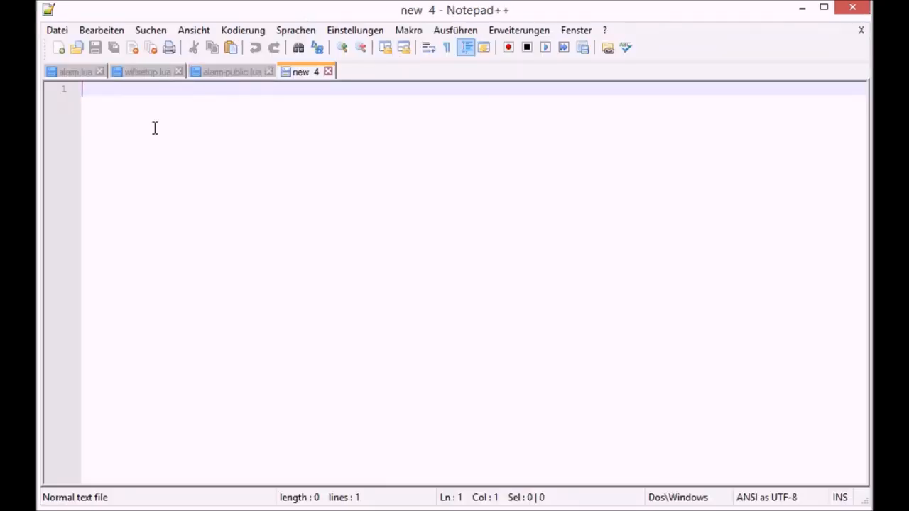
{"action": "mouse_move", "coordinate": [123, 96]}
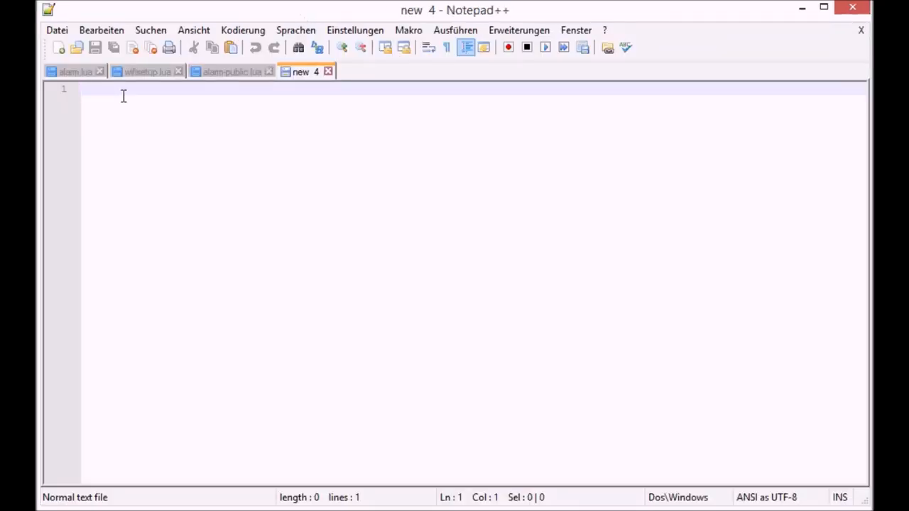
Step: Write the one-line script dofile("alarm.lua") in the new Notepad++ tab, fixing the quotes
{"action": "type", "text": "dofile"}
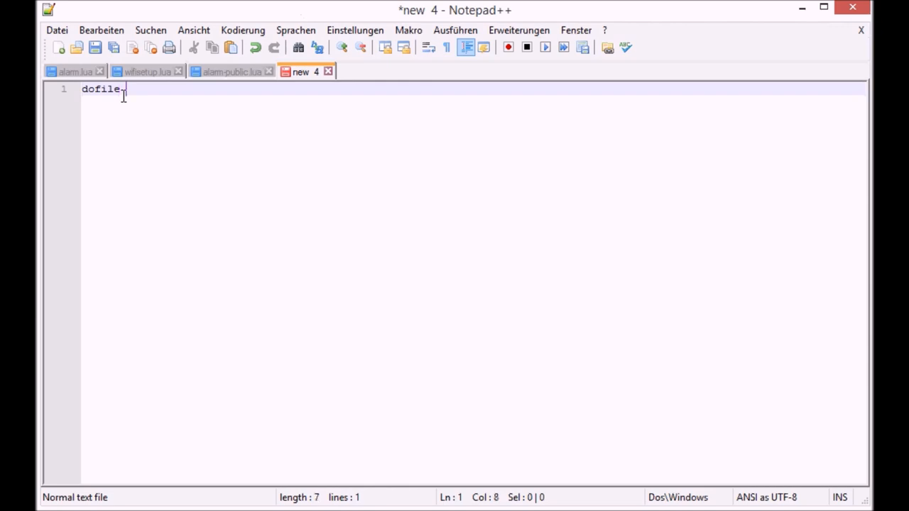
{"action": "type", "text": "(a"}
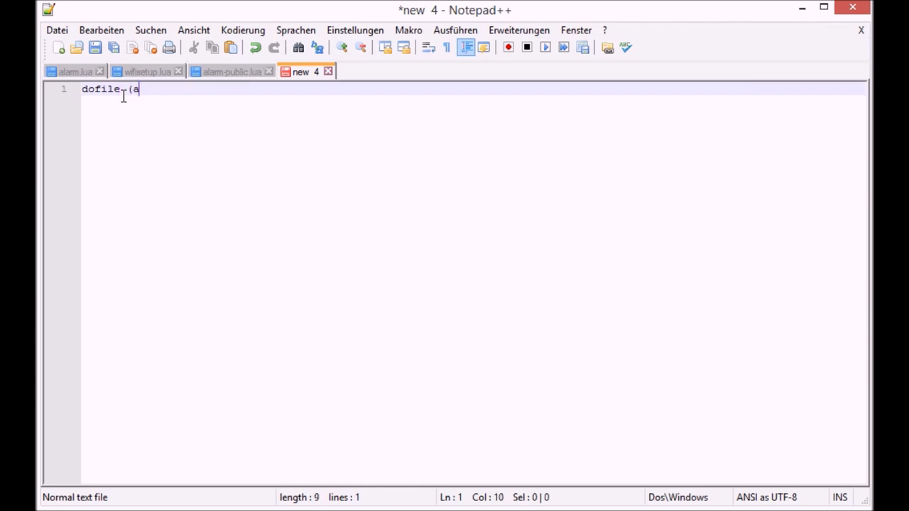
{"action": "type", "text": "larm."}
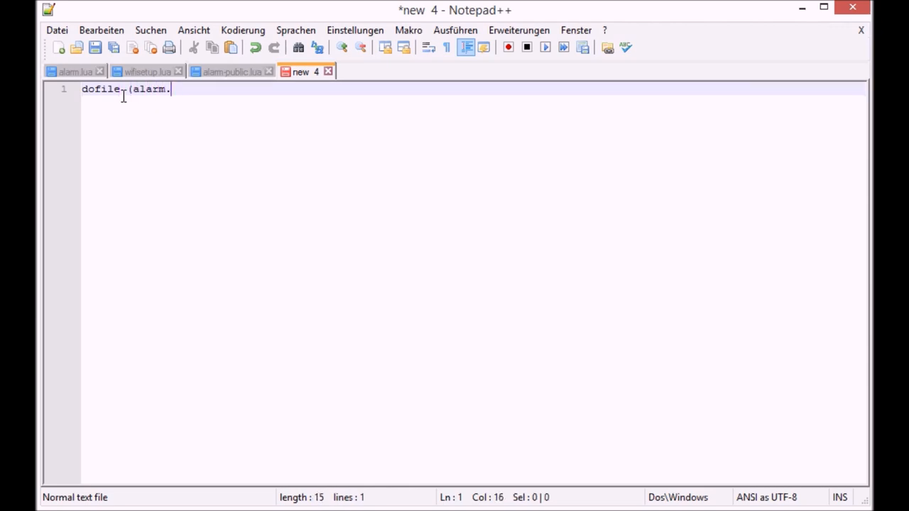
{"action": "type", "text": "lua"}
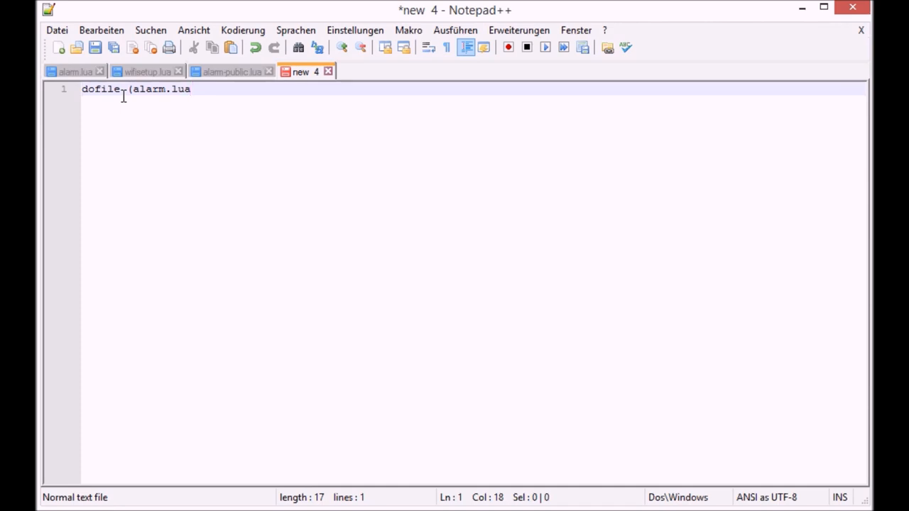
{"action": "type", "text": ")"}
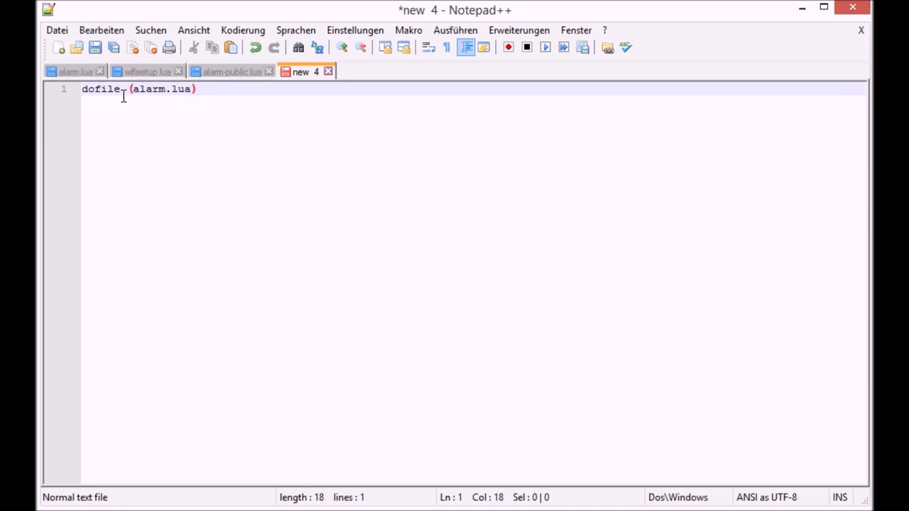
{"action": "type", "text": "\""}
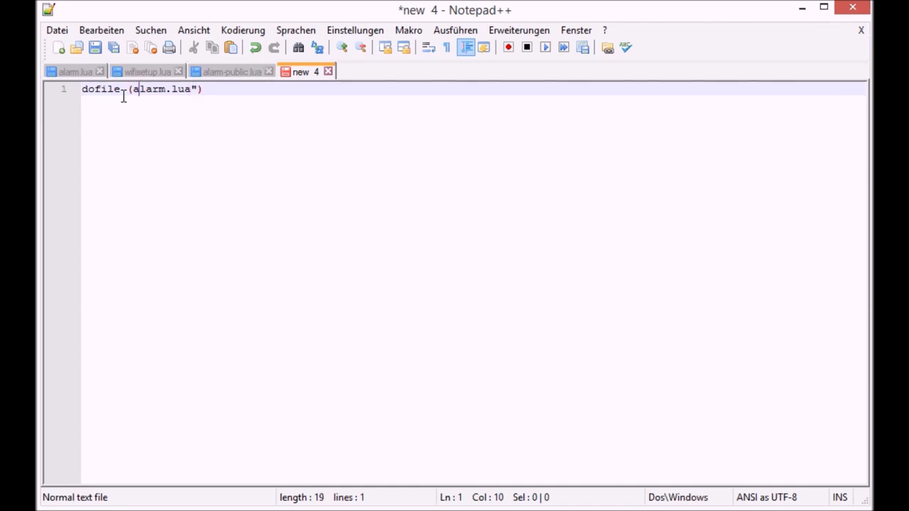
{"action": "type", "text": "\""}
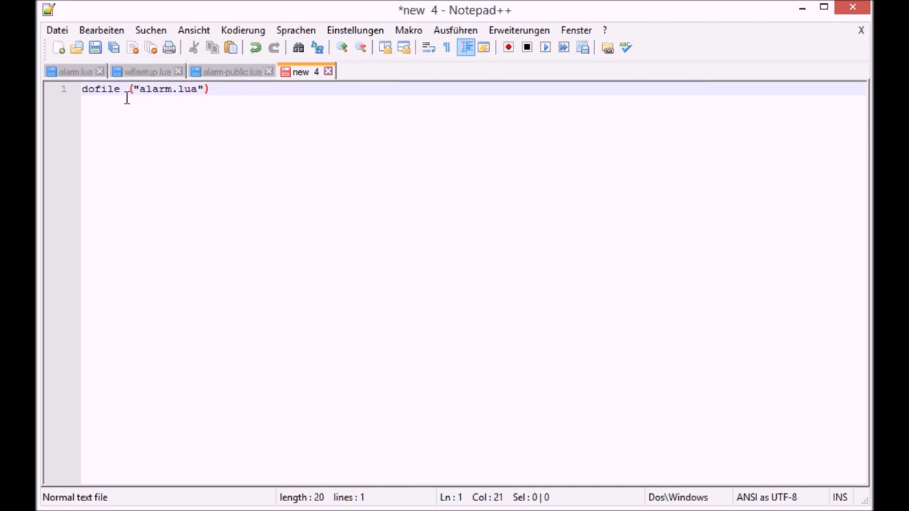
{"action": "left_click", "coordinate": [57, 30]}
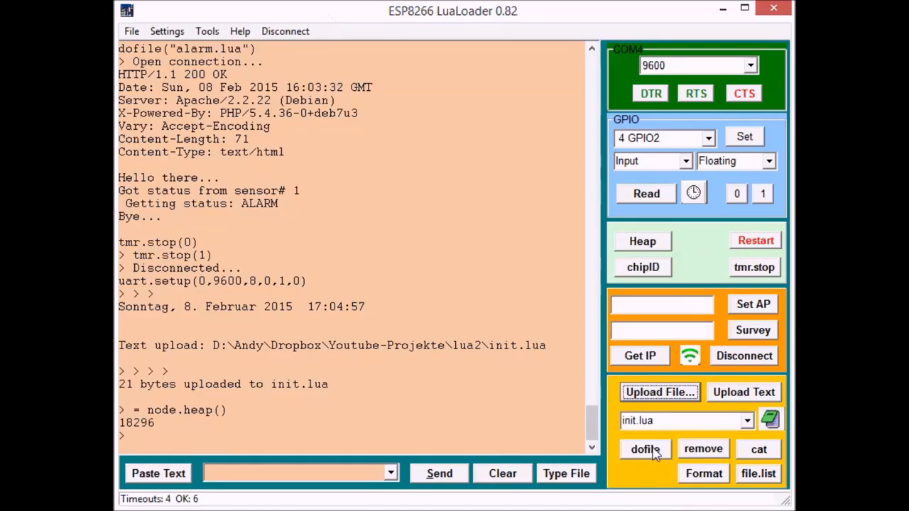
Step: Upload init.lua (21 bytes) to the ESP8266 so alarm.lua runs at boot
{"action": "left_click", "coordinate": [659, 392]}
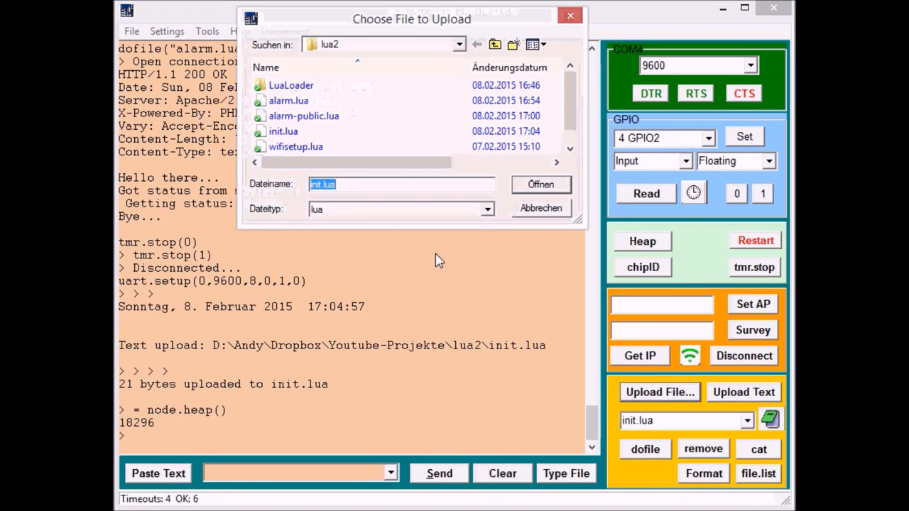
{"action": "left_click", "coordinate": [540, 184]}
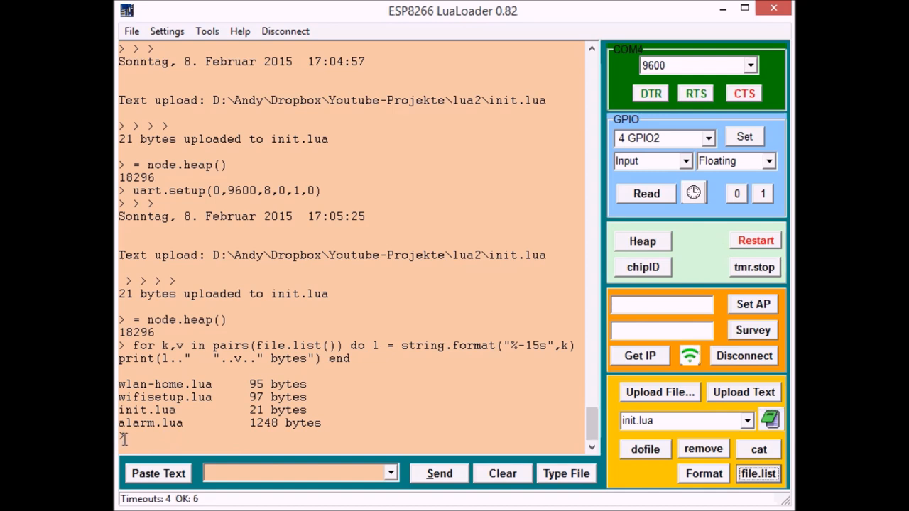
Step: Print the ESP8266 file listing showing wlan-home.lua, wifisetup.lua, init.lua and alarm.lua
{"action": "left_click", "coordinate": [754, 240]}
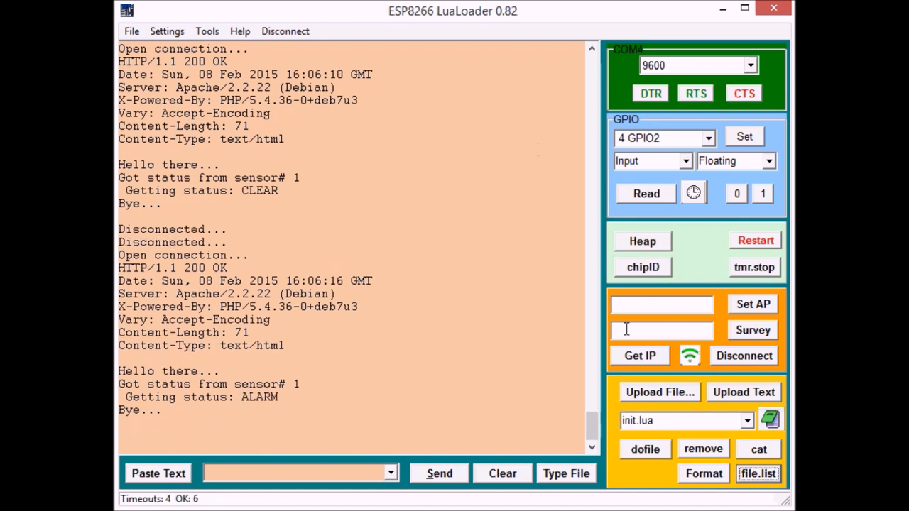
Step: Stop timers 0 and 1 with tmr.stop after sensor 1 reports CLEAR then ALARM
{"action": "left_click", "coordinate": [753, 267]}
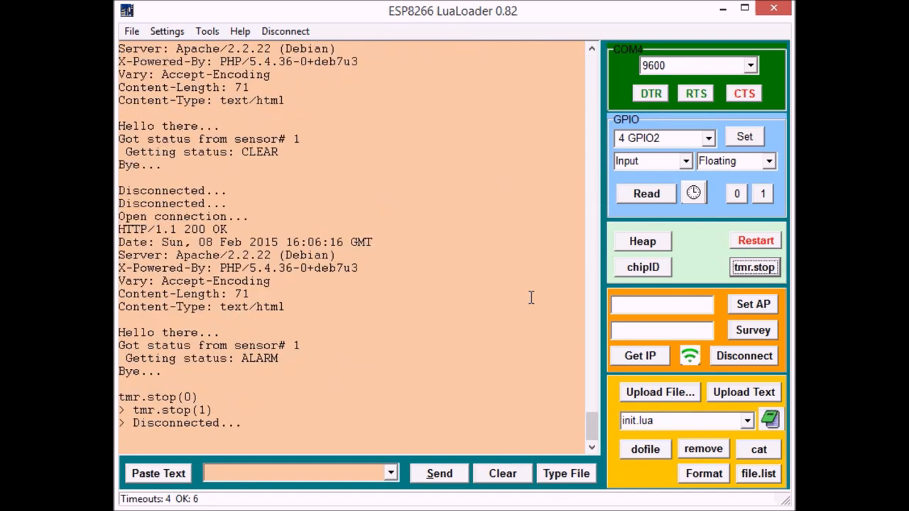
{"action": "mouse_move", "coordinate": [567, 299]}
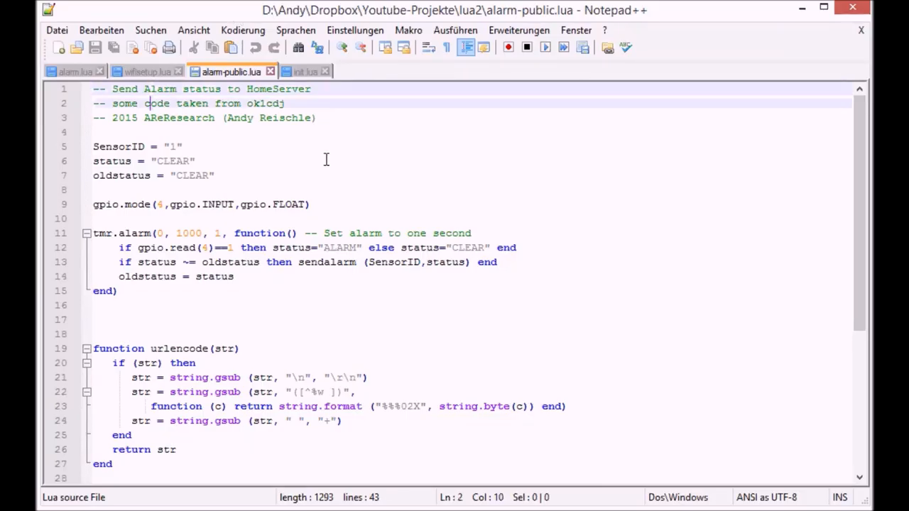
{"action": "left_click", "coordinate": [92, 132]}
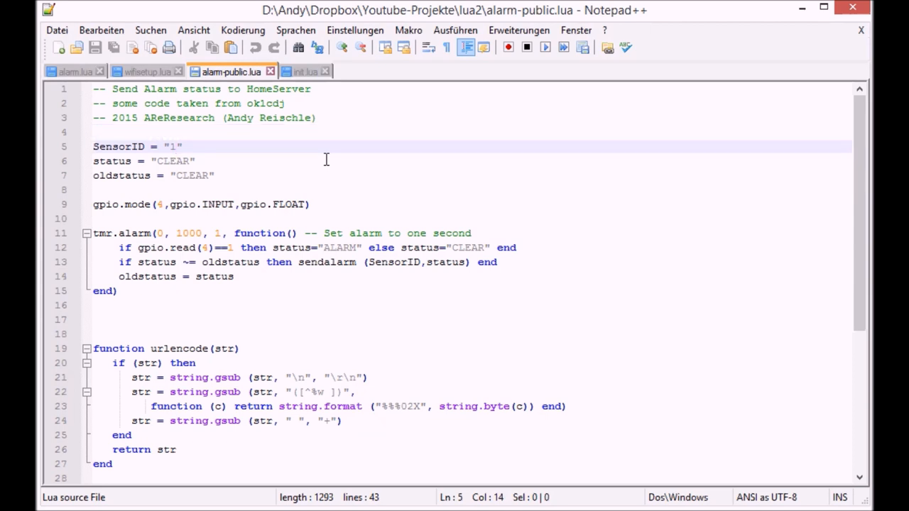
{"action": "left_click", "coordinate": [206, 176]}
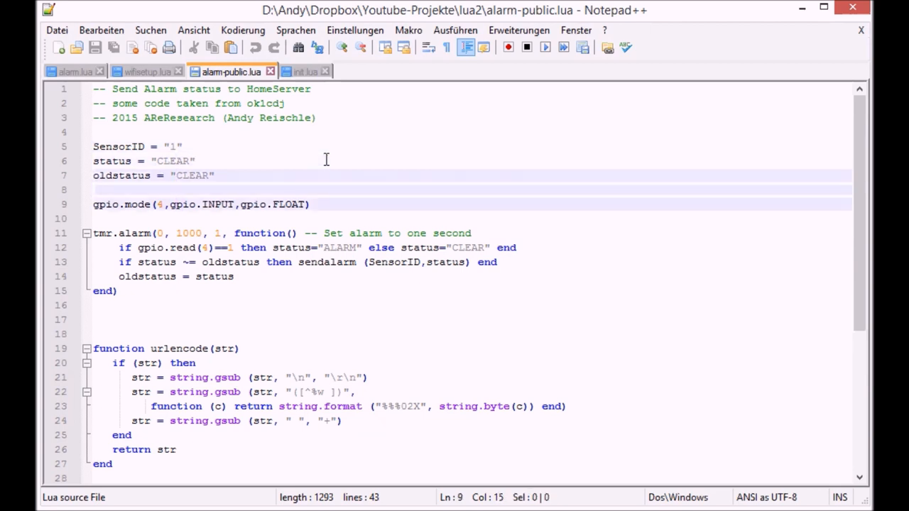
{"action": "left_click", "coordinate": [308, 204]}
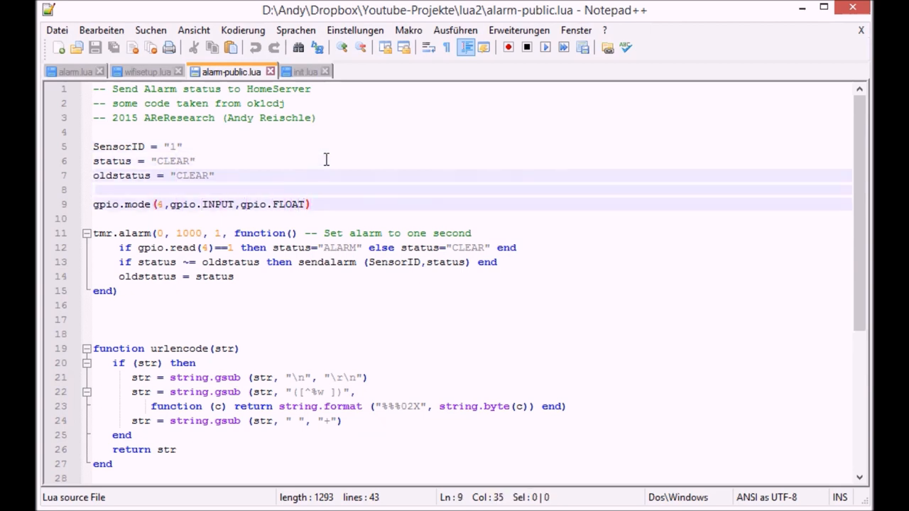
{"action": "left_click", "coordinate": [310, 204]}
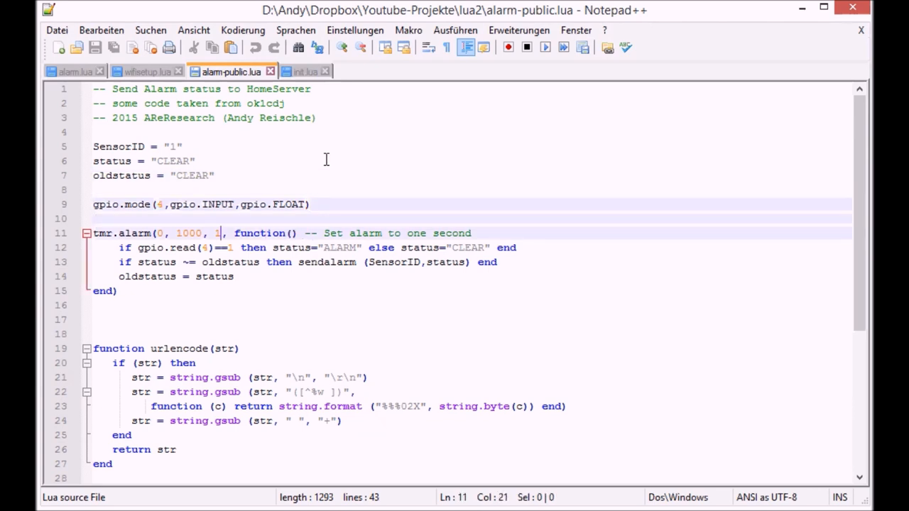
{"action": "left_click", "coordinate": [216, 247]}
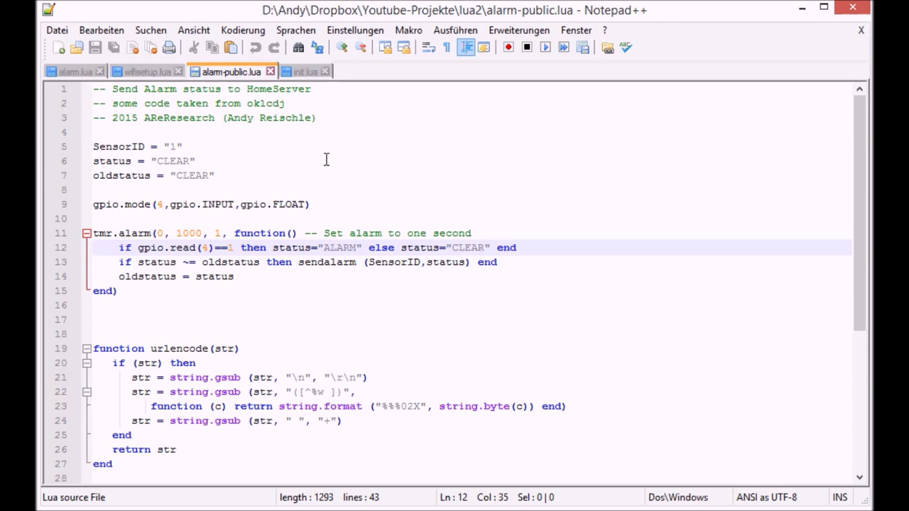
{"action": "left_click", "coordinate": [243, 262]}
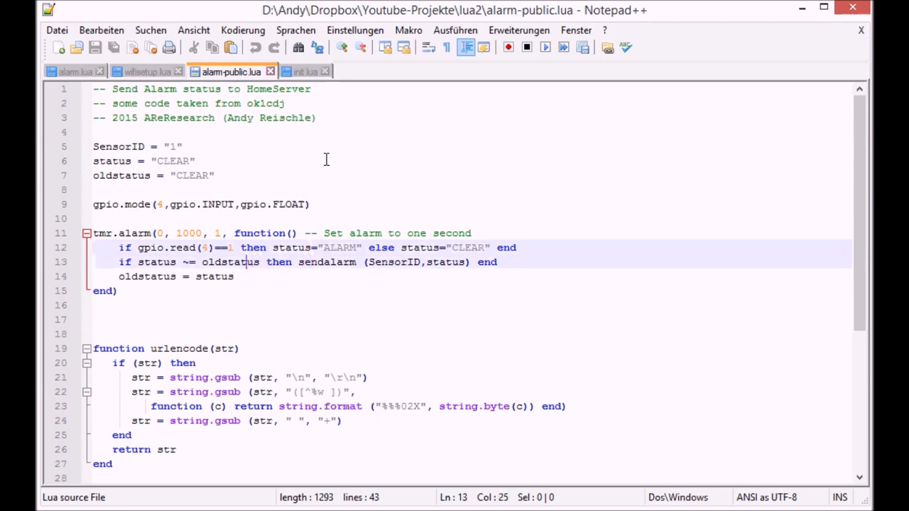
{"action": "left_click", "coordinate": [169, 262]}
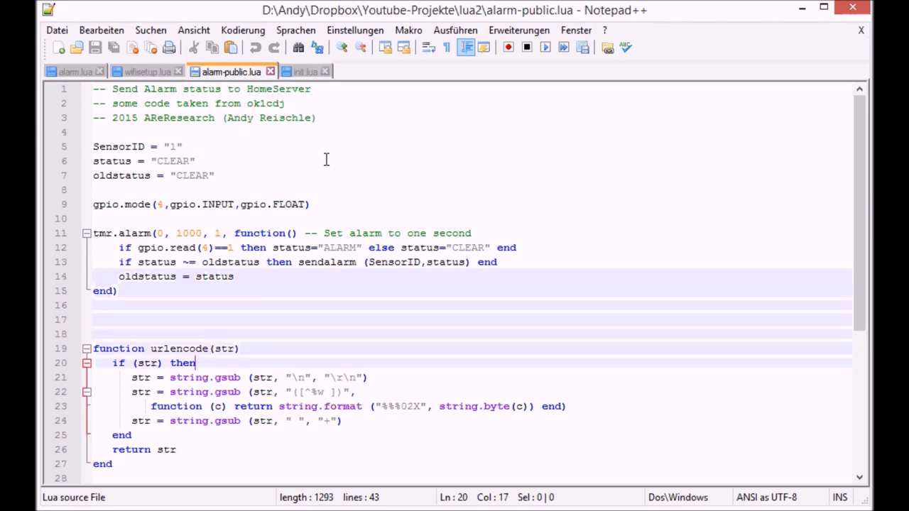
{"action": "scroll", "scroll_direction": "down", "scroll_amount": 3}
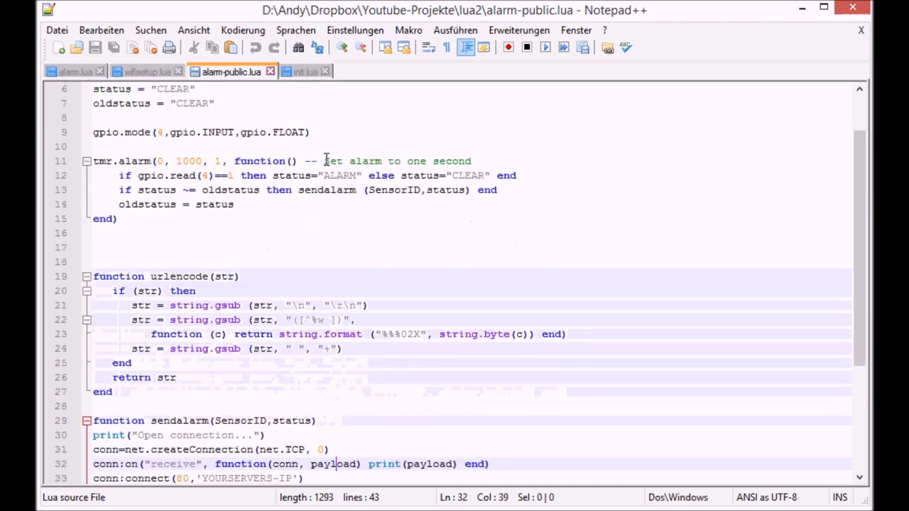
{"action": "scroll", "scroll_direction": "down", "scroll_amount": 3}
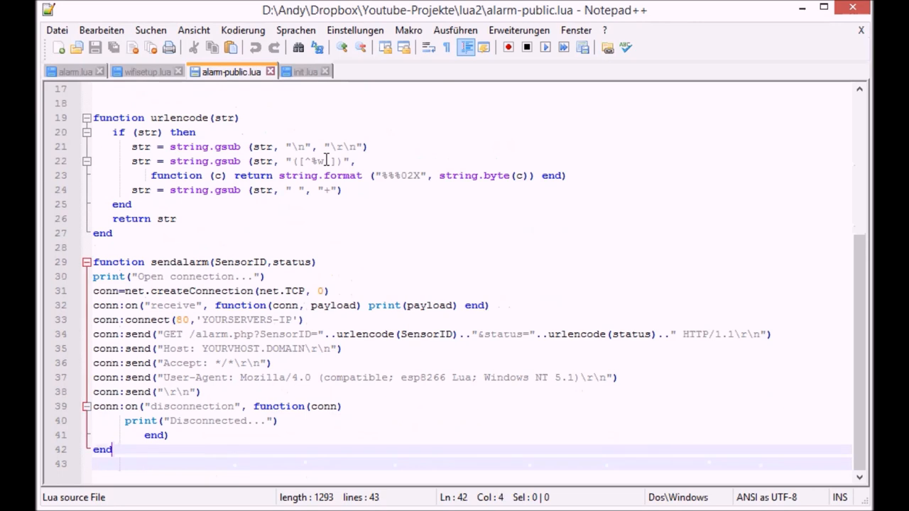
{"action": "left_click", "coordinate": [266, 276]}
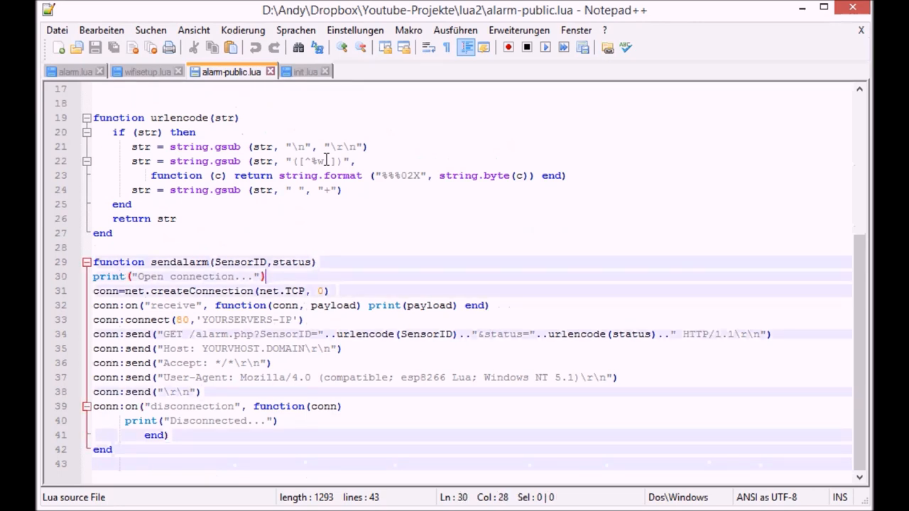
{"action": "left_click", "coordinate": [234, 291]}
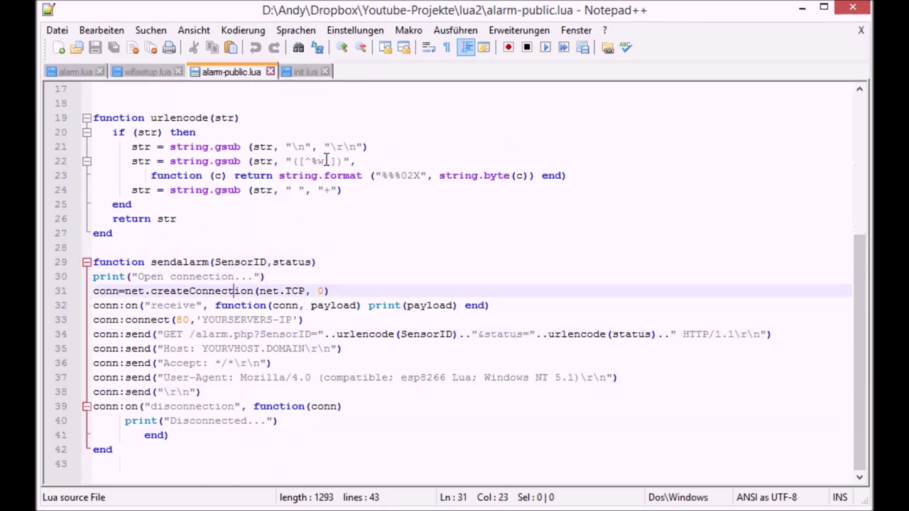
{"action": "left_click", "coordinate": [236, 305]}
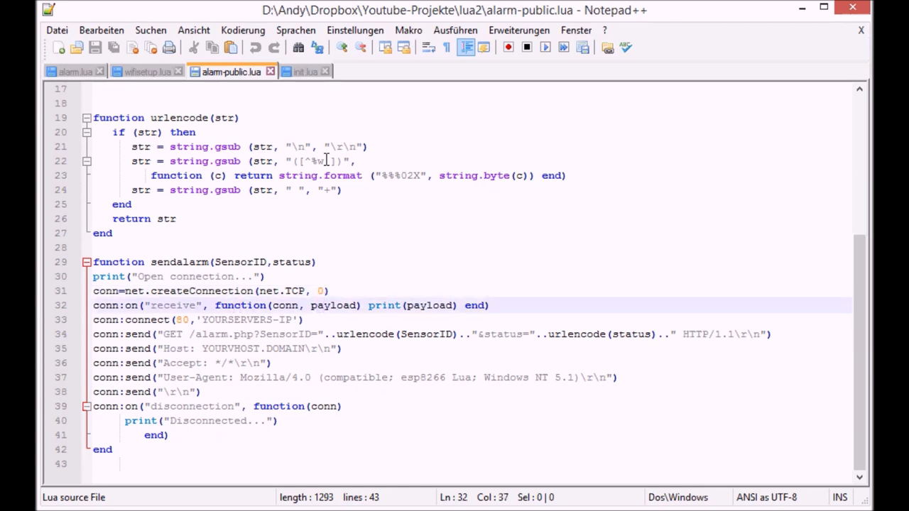
{"action": "left_click", "coordinate": [213, 319]}
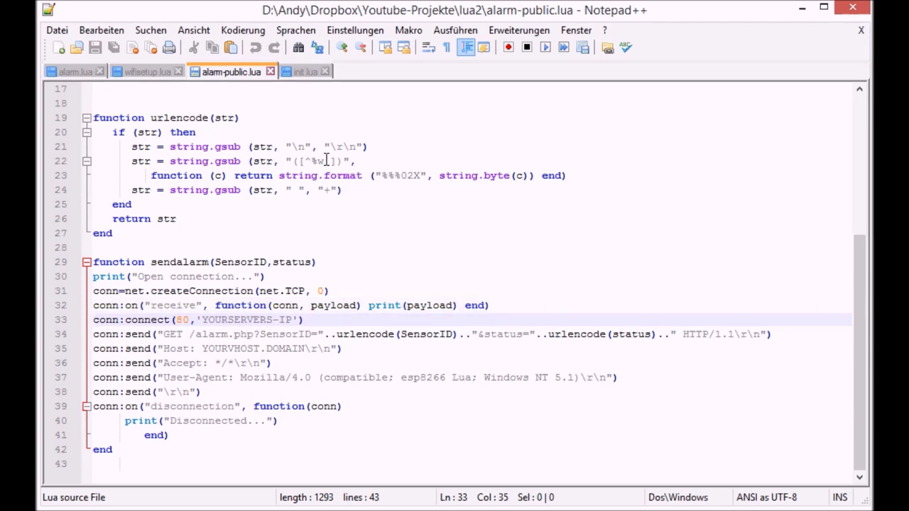
{"action": "left_click", "coordinate": [204, 320]}
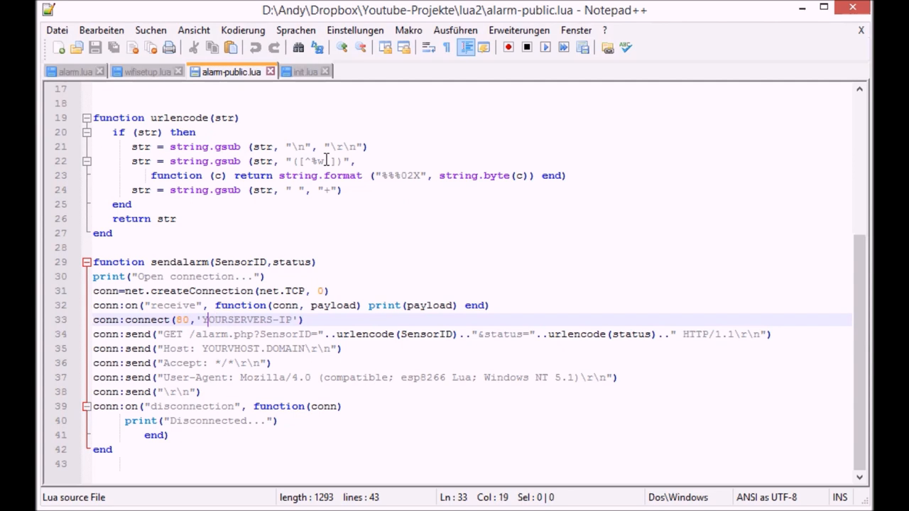
{"action": "left_click", "coordinate": [279, 334]}
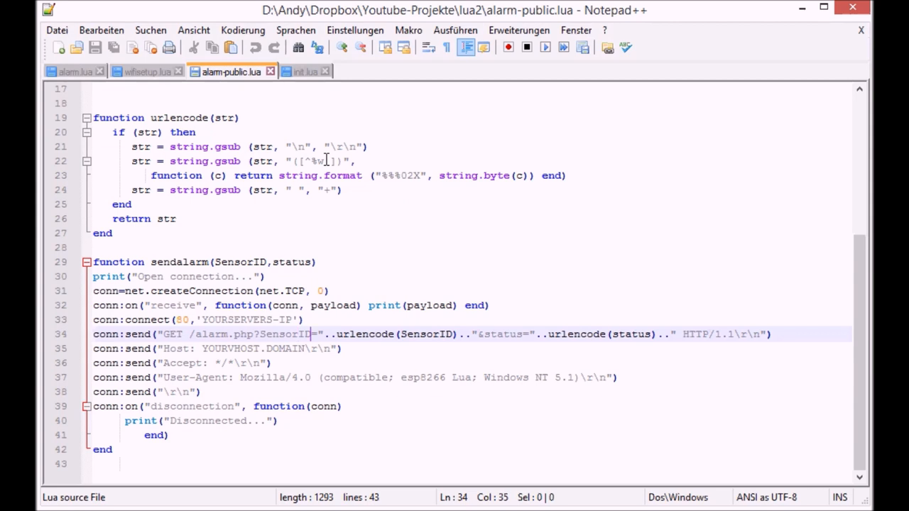
{"action": "left_click", "coordinate": [469, 333]}
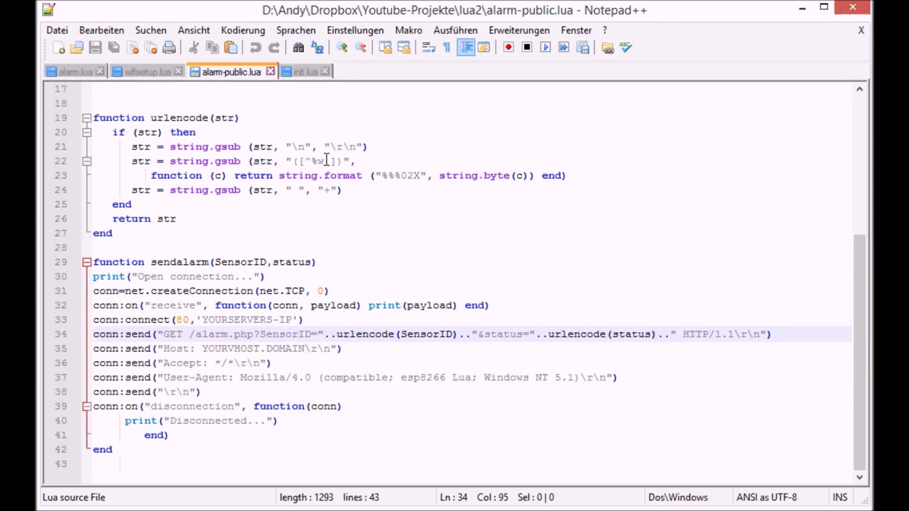
{"action": "left_click", "coordinate": [344, 334]}
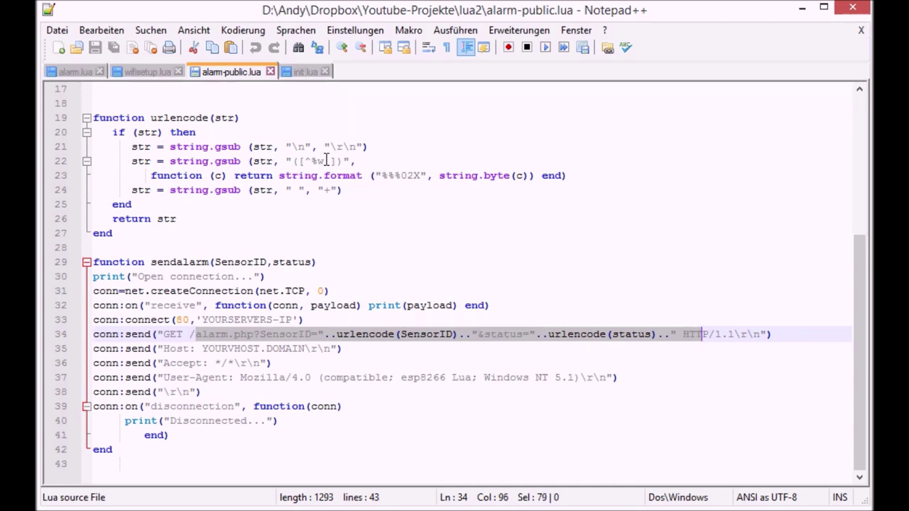
{"action": "left_click", "coordinate": [246, 377]}
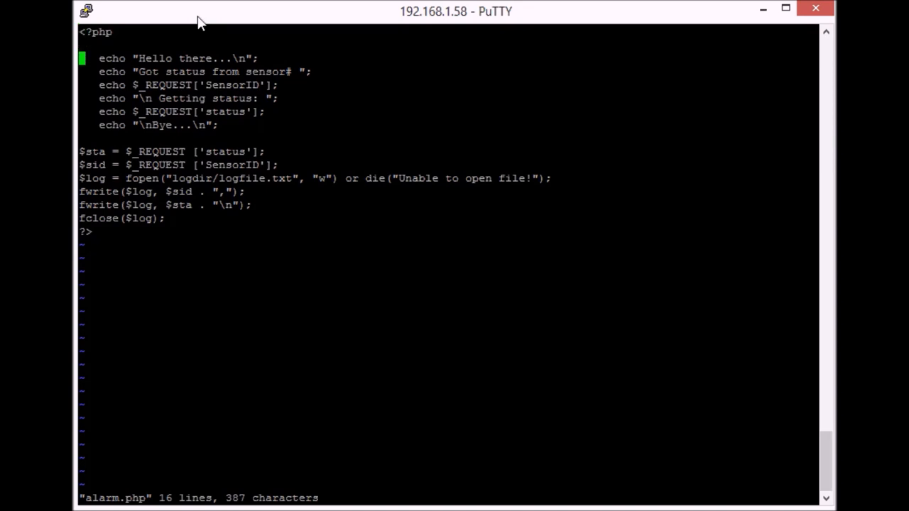
Step: Step down through alarm.php's status and SensorID logging lines in vi
{"action": "key", "text": "Down"}
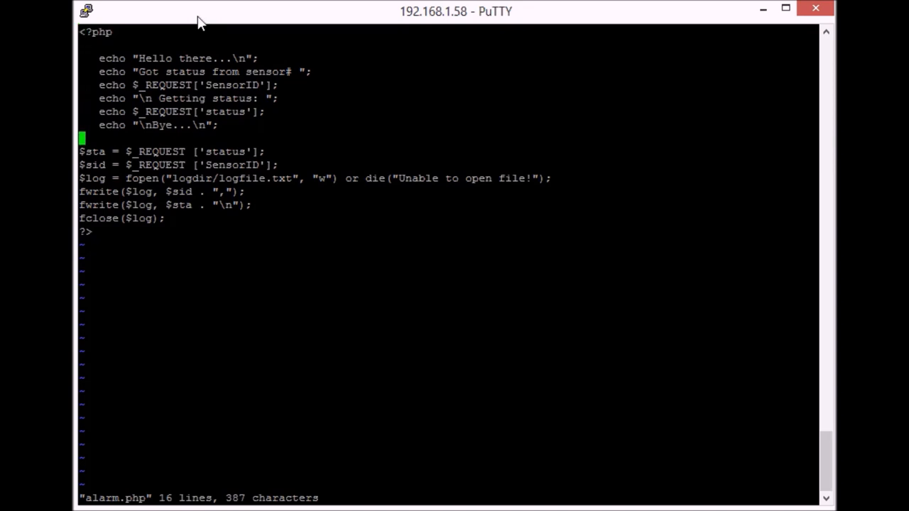
{"action": "key", "text": "Down"}
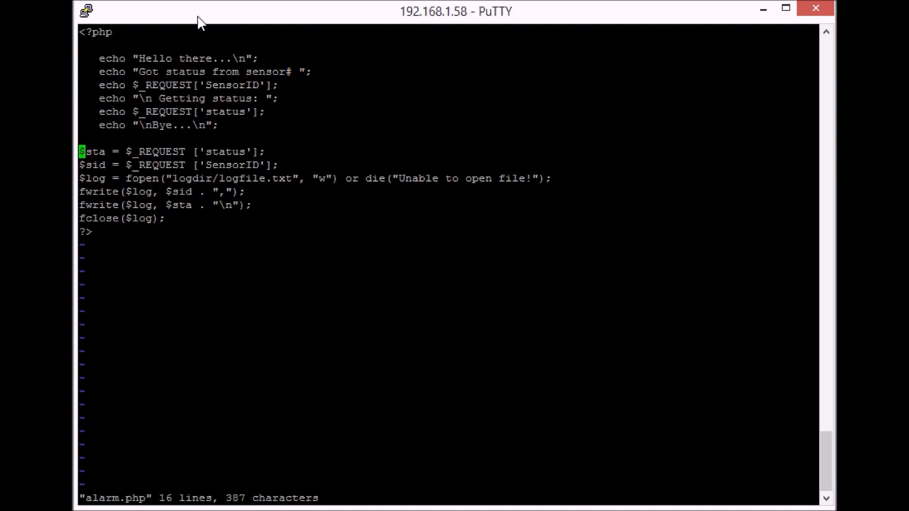
{"action": "key", "text": "Down"}
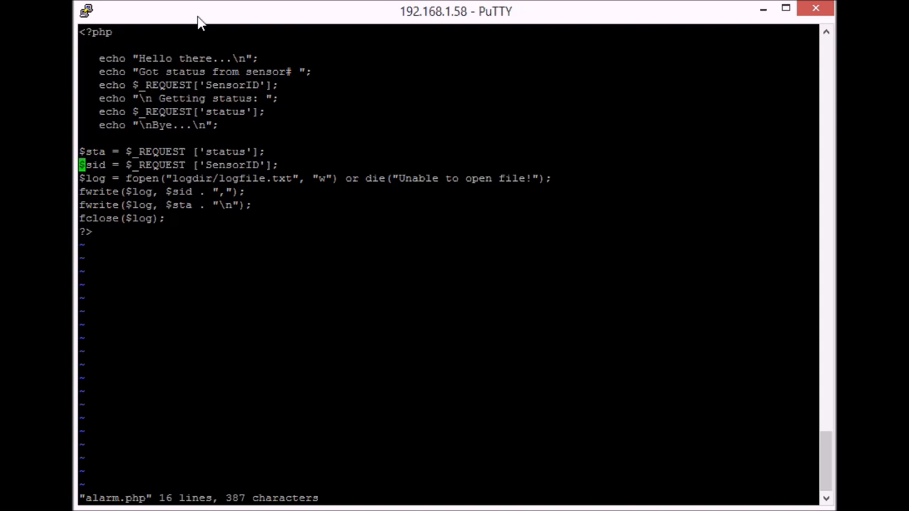
{"action": "key", "text": "Down"}
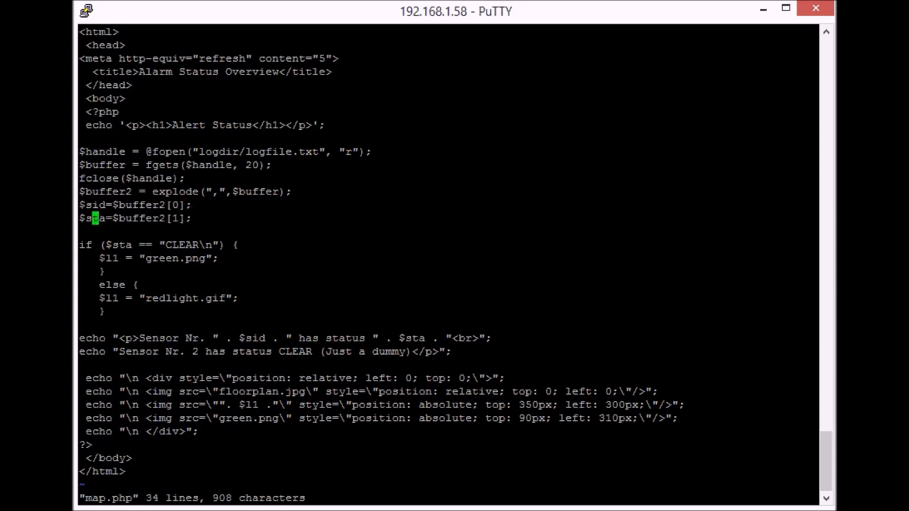
{"action": "mouse_move", "coordinate": [103, 218]}
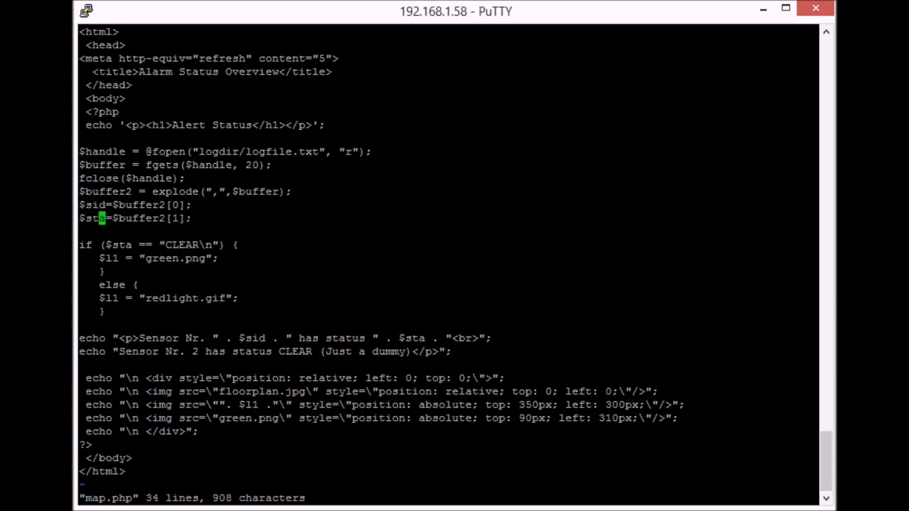
{"action": "mouse_move", "coordinate": [106, 245]}
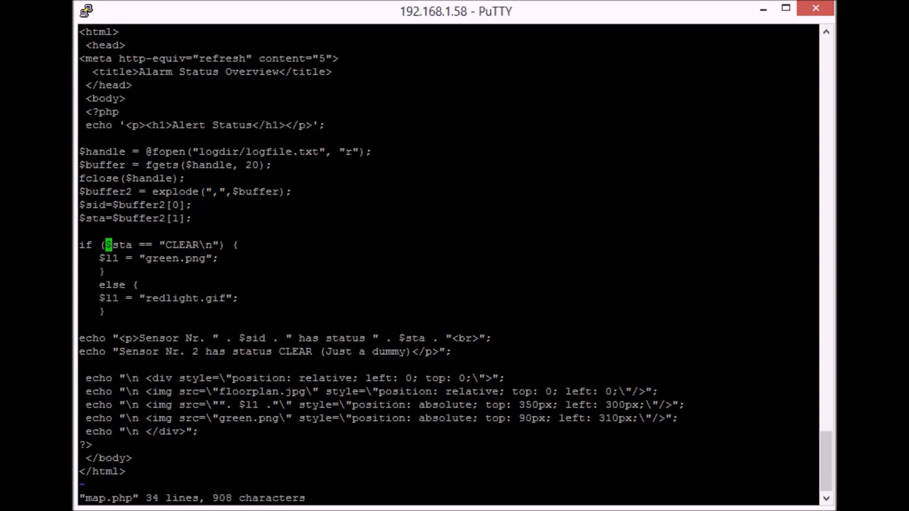
{"action": "mouse_move", "coordinate": [187, 257]}
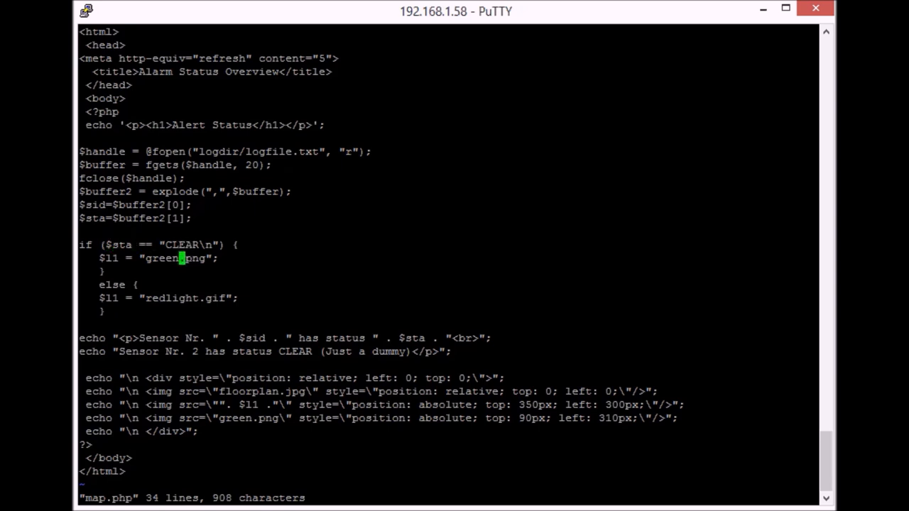
{"action": "mouse_move", "coordinate": [147, 298]}
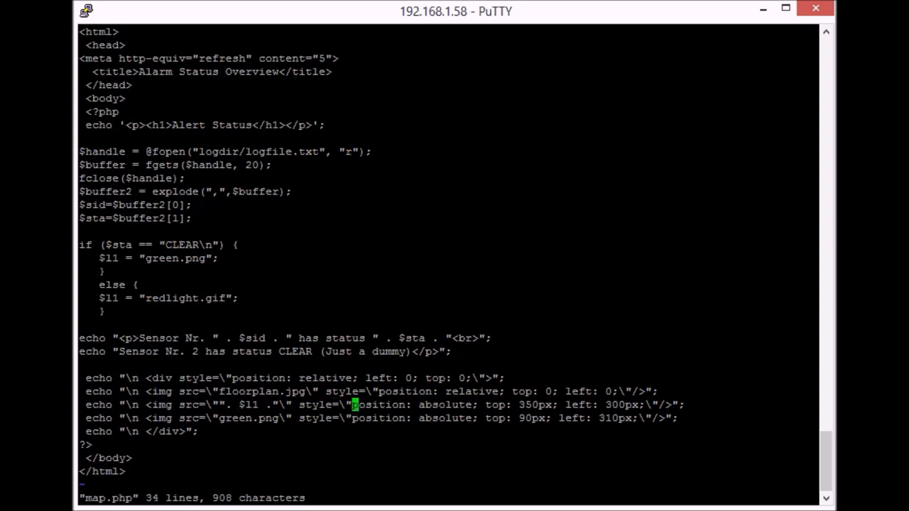
{"action": "mouse_move", "coordinate": [128, 458]}
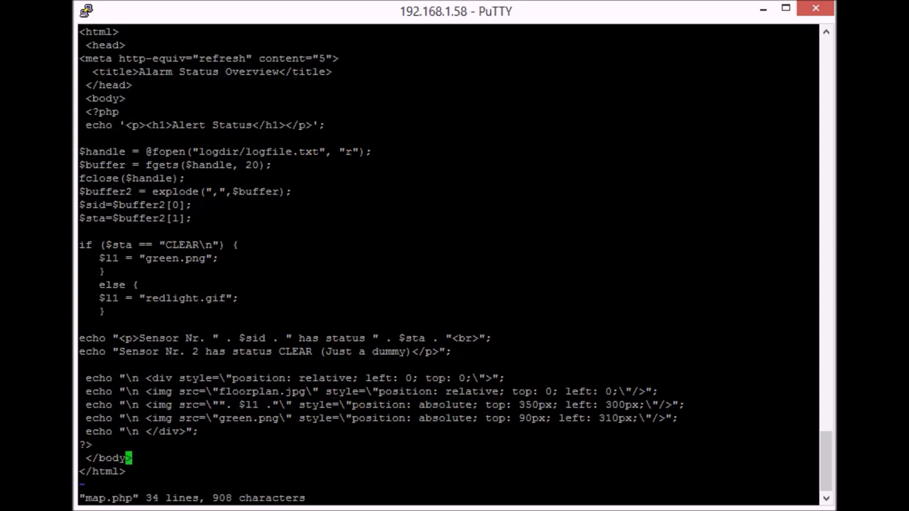